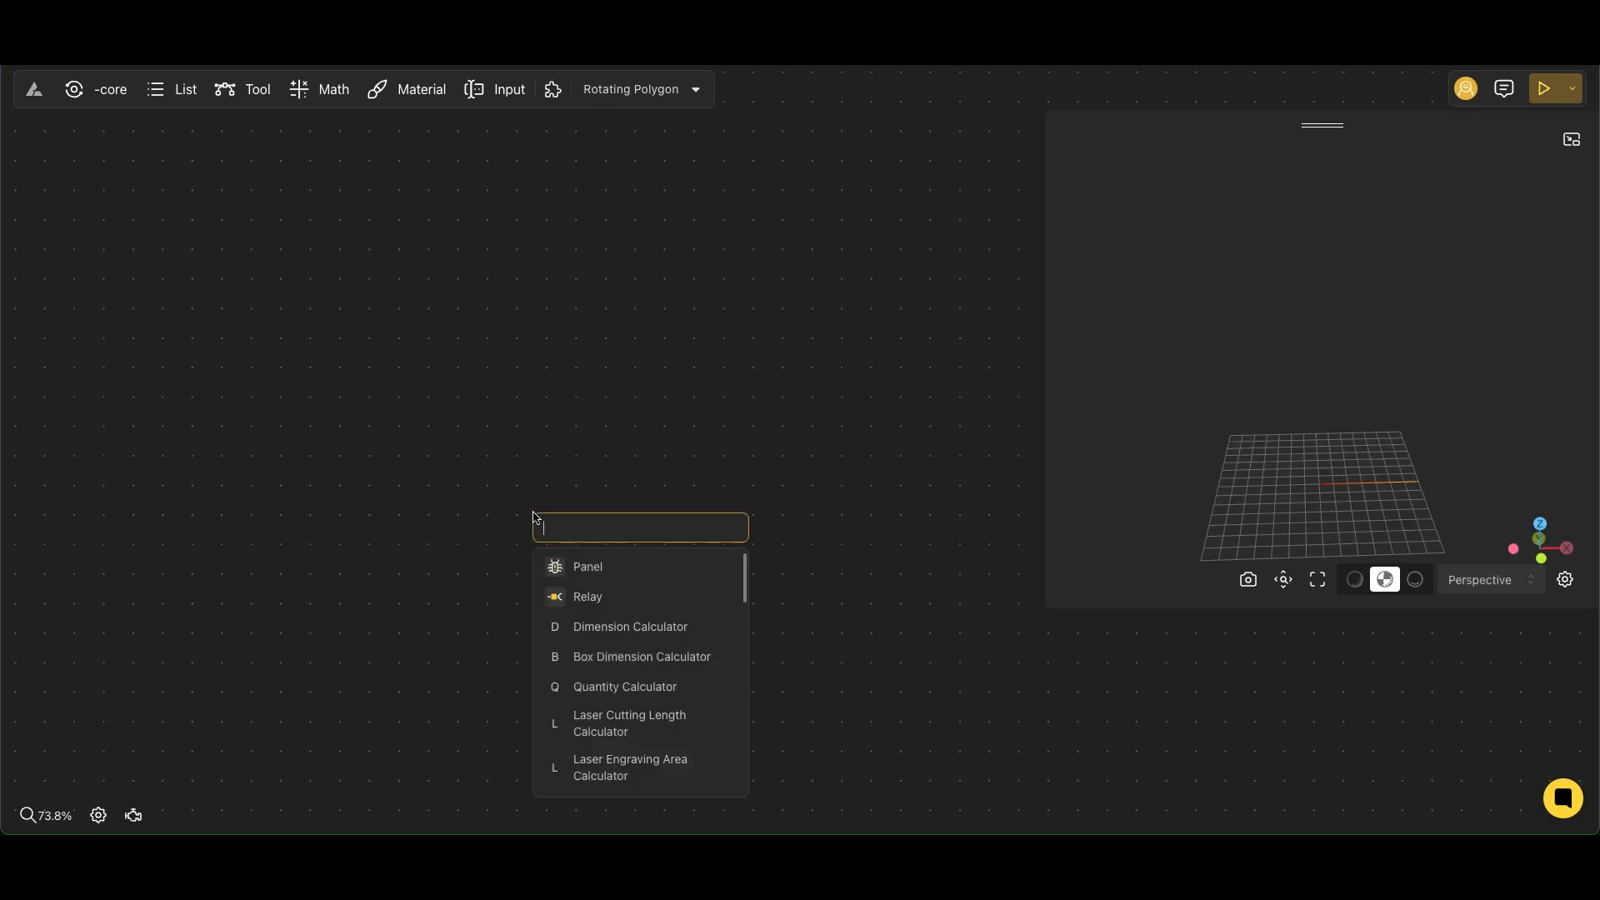
# Search for 'polyg' and add a Polygon node to the graph.
pyautogui.write('polyg')
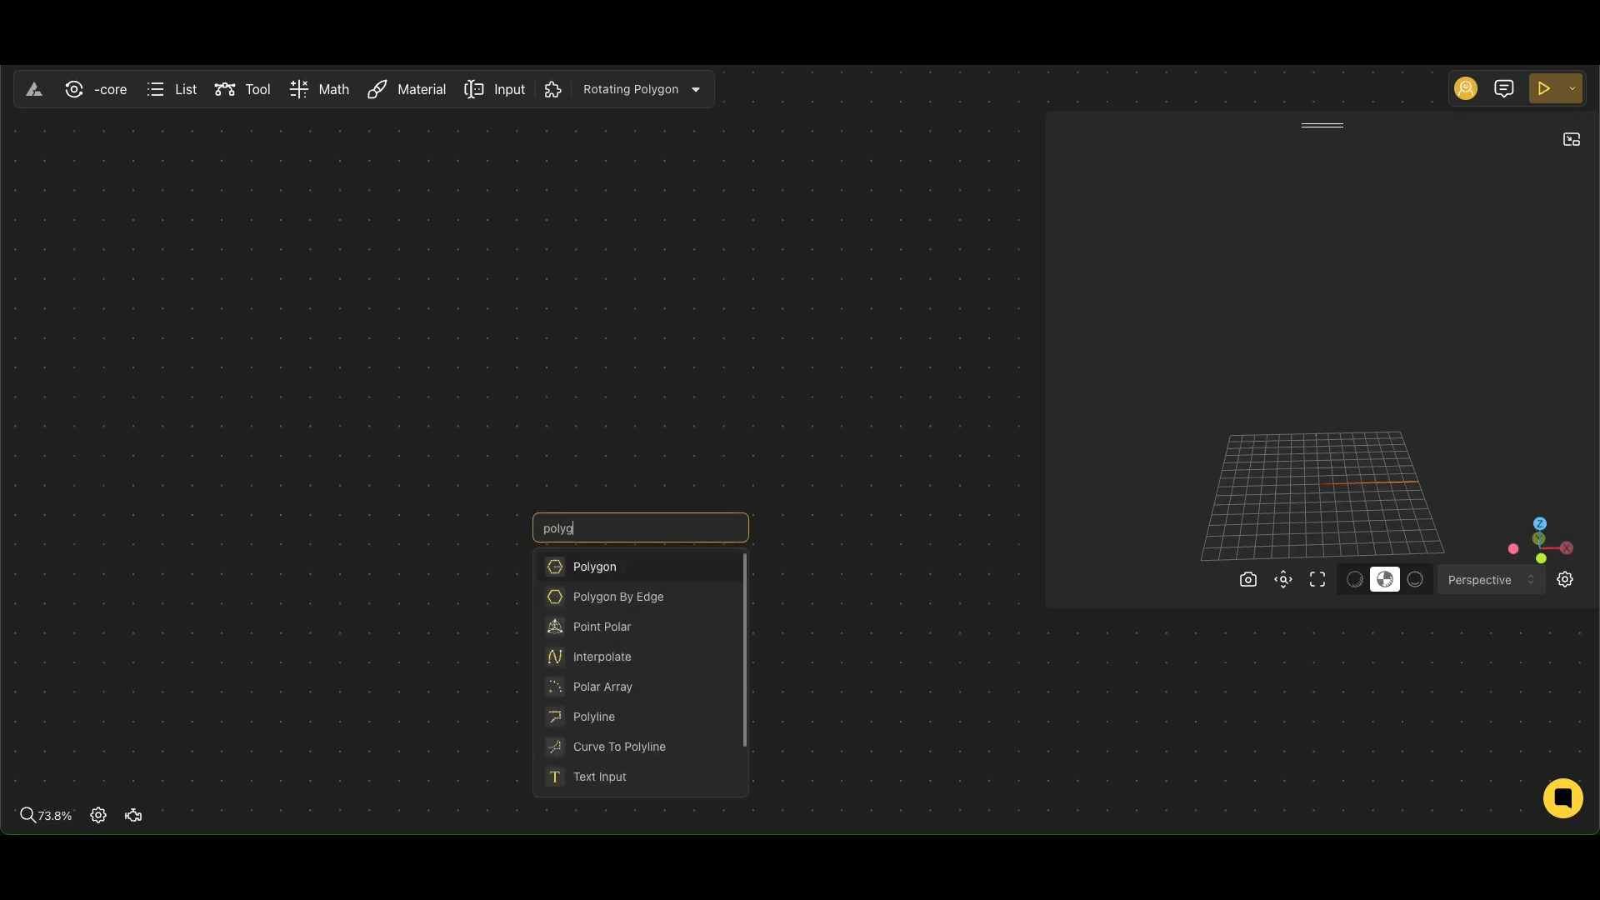
pyautogui.click(595, 568)
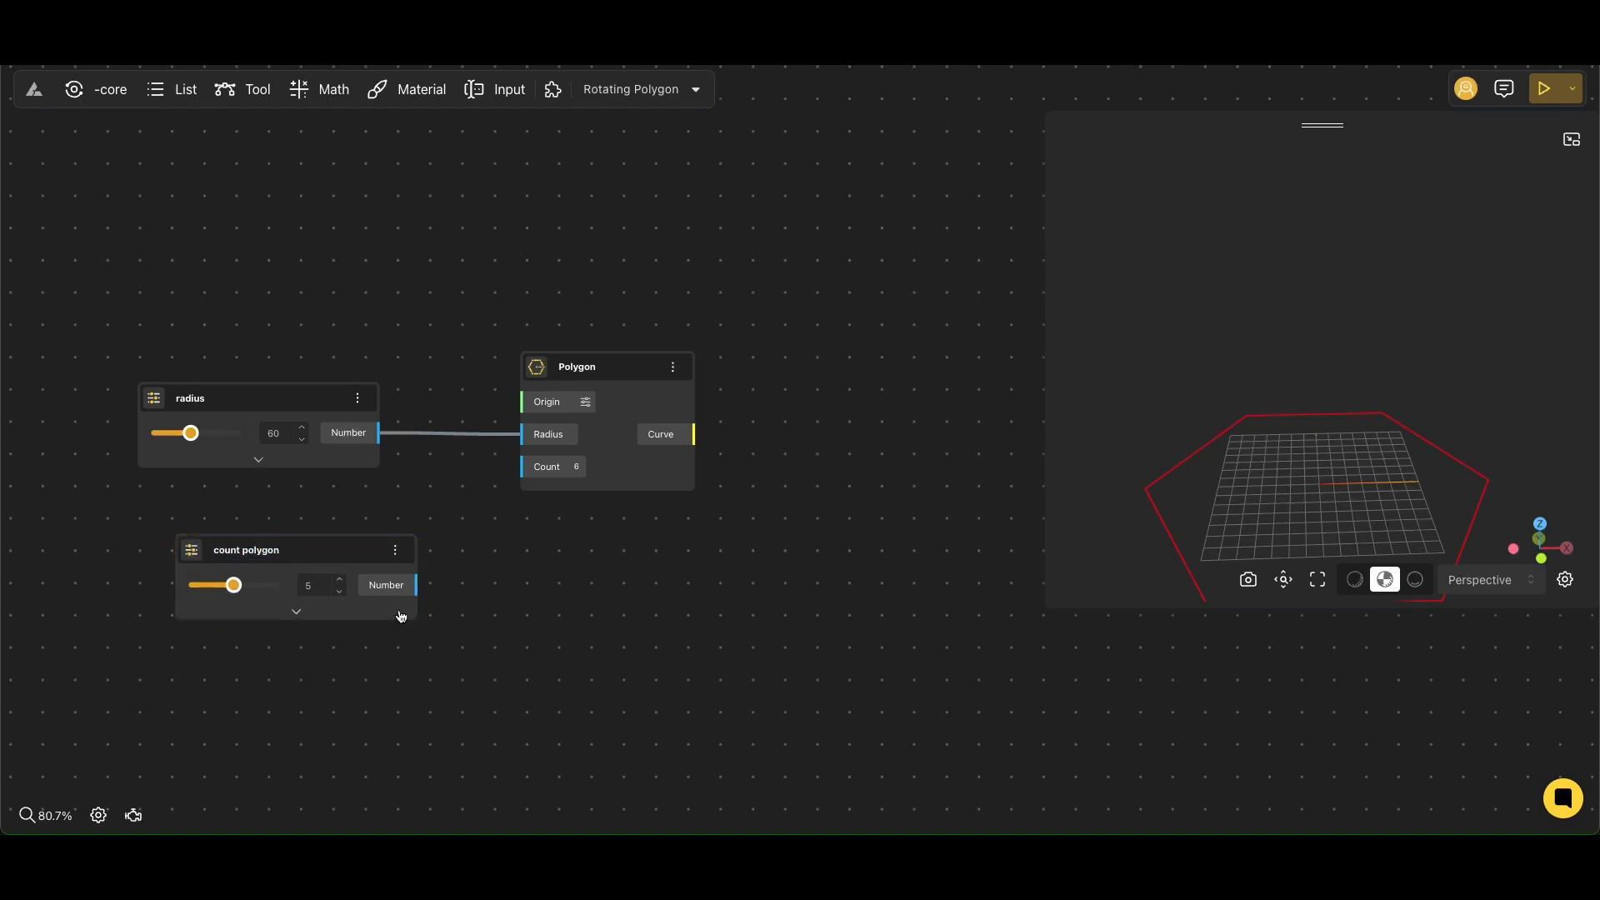
# Search for a Move node to lift the polygon copy along Z.
pyautogui.write('move')
pyautogui.write('rotate')
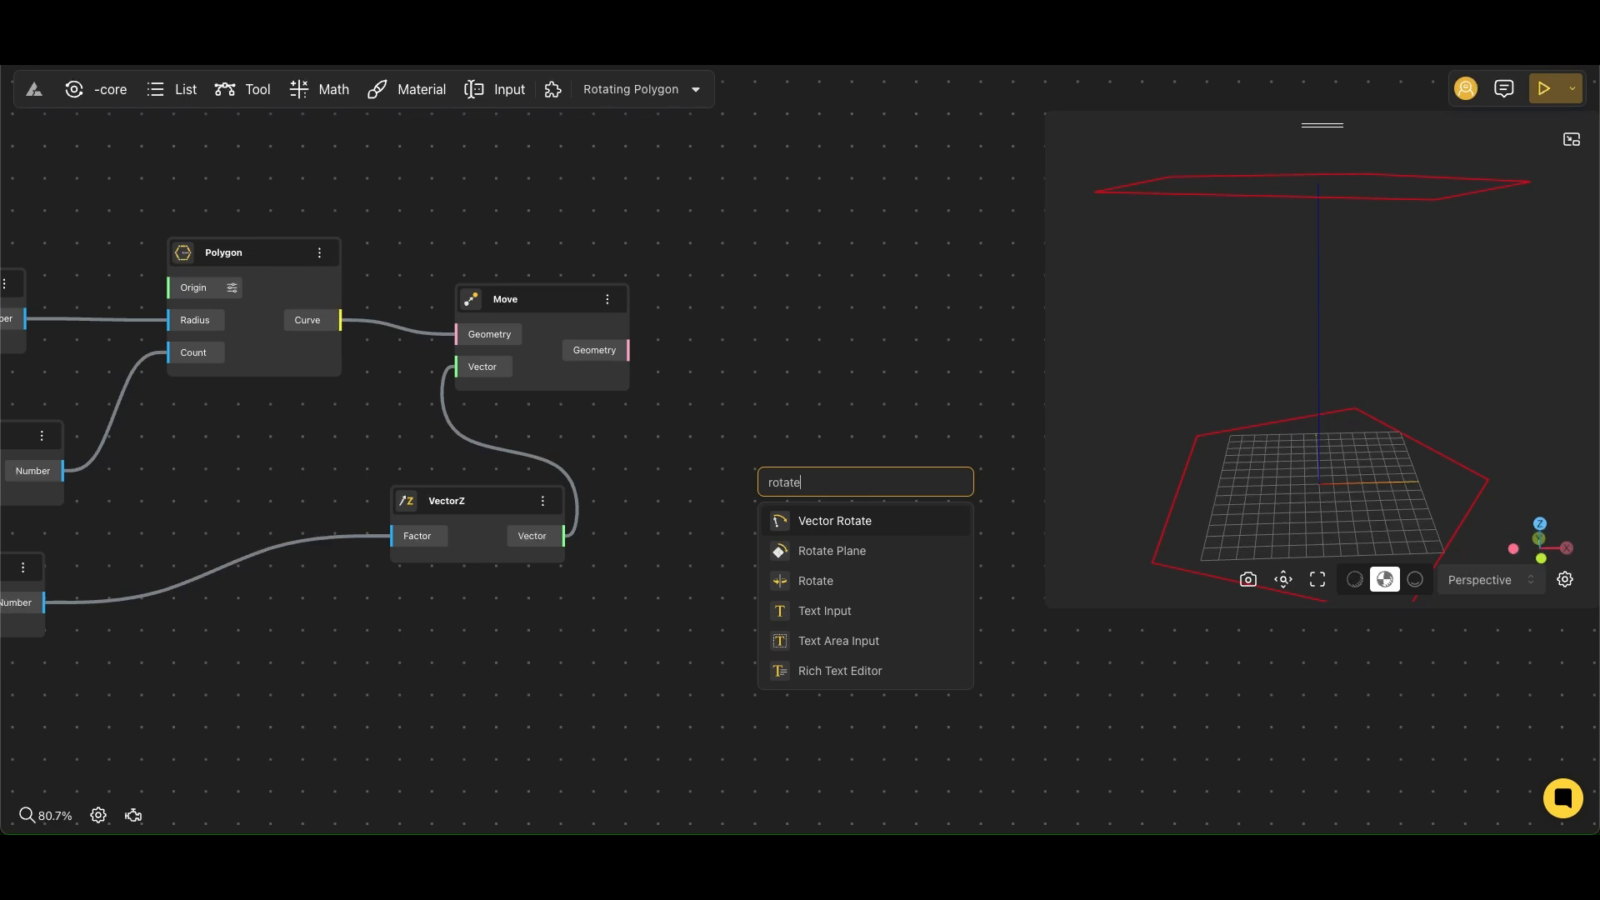
# Add a Rotate node, a 360 rotation slider and a Division node for the twist angle.
pyautogui.click(815, 581)
pyautogui.write('360')
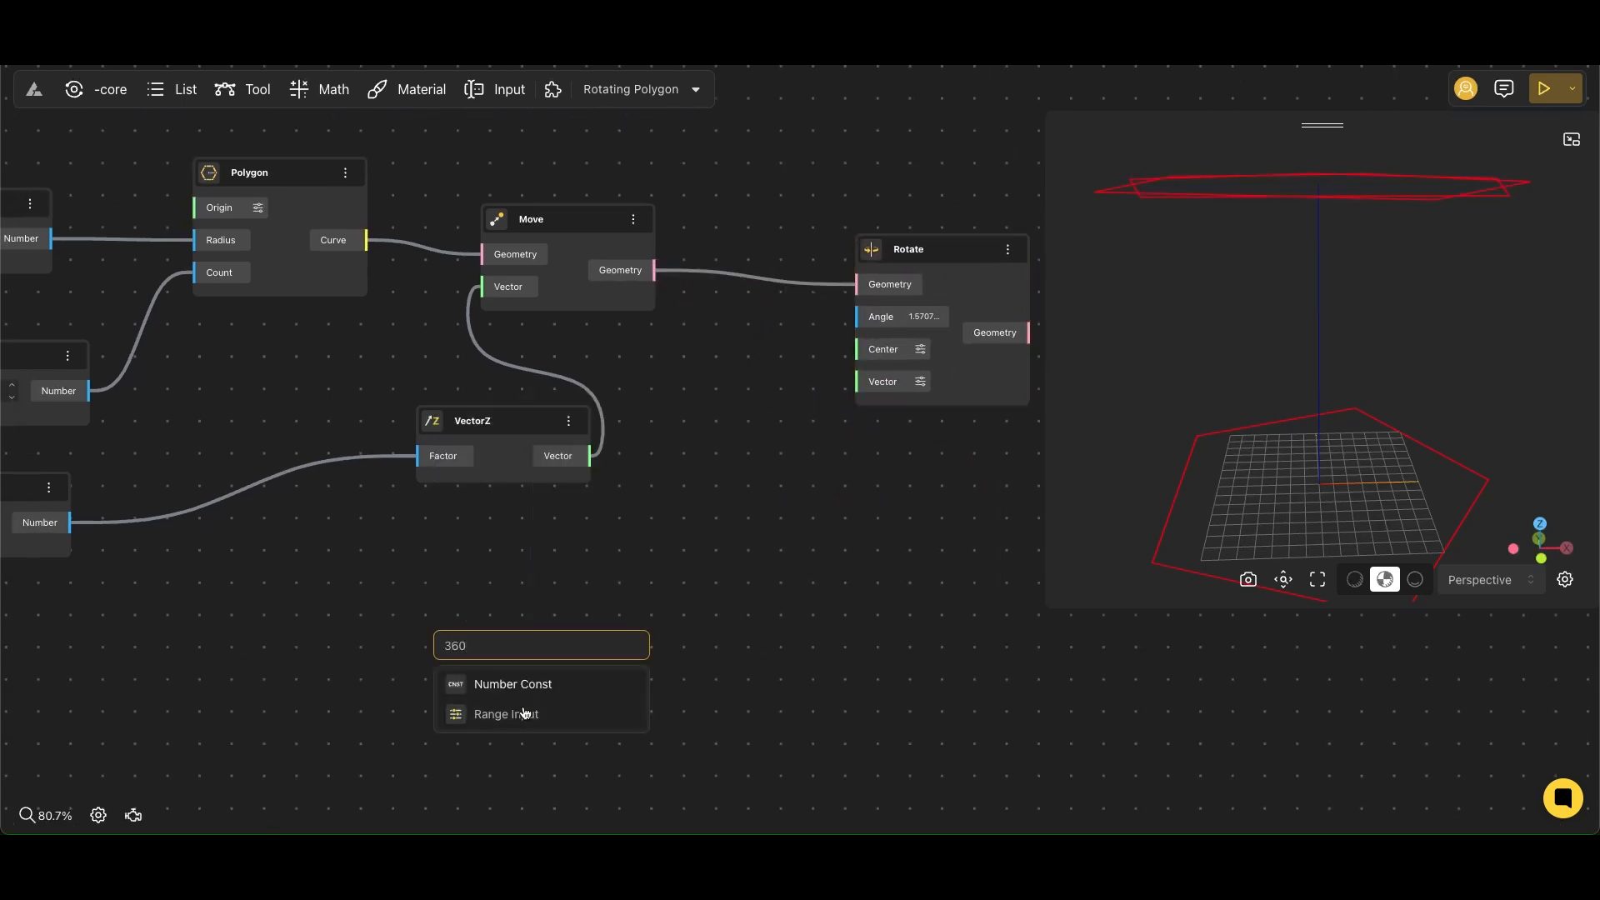
pyautogui.click(505, 713)
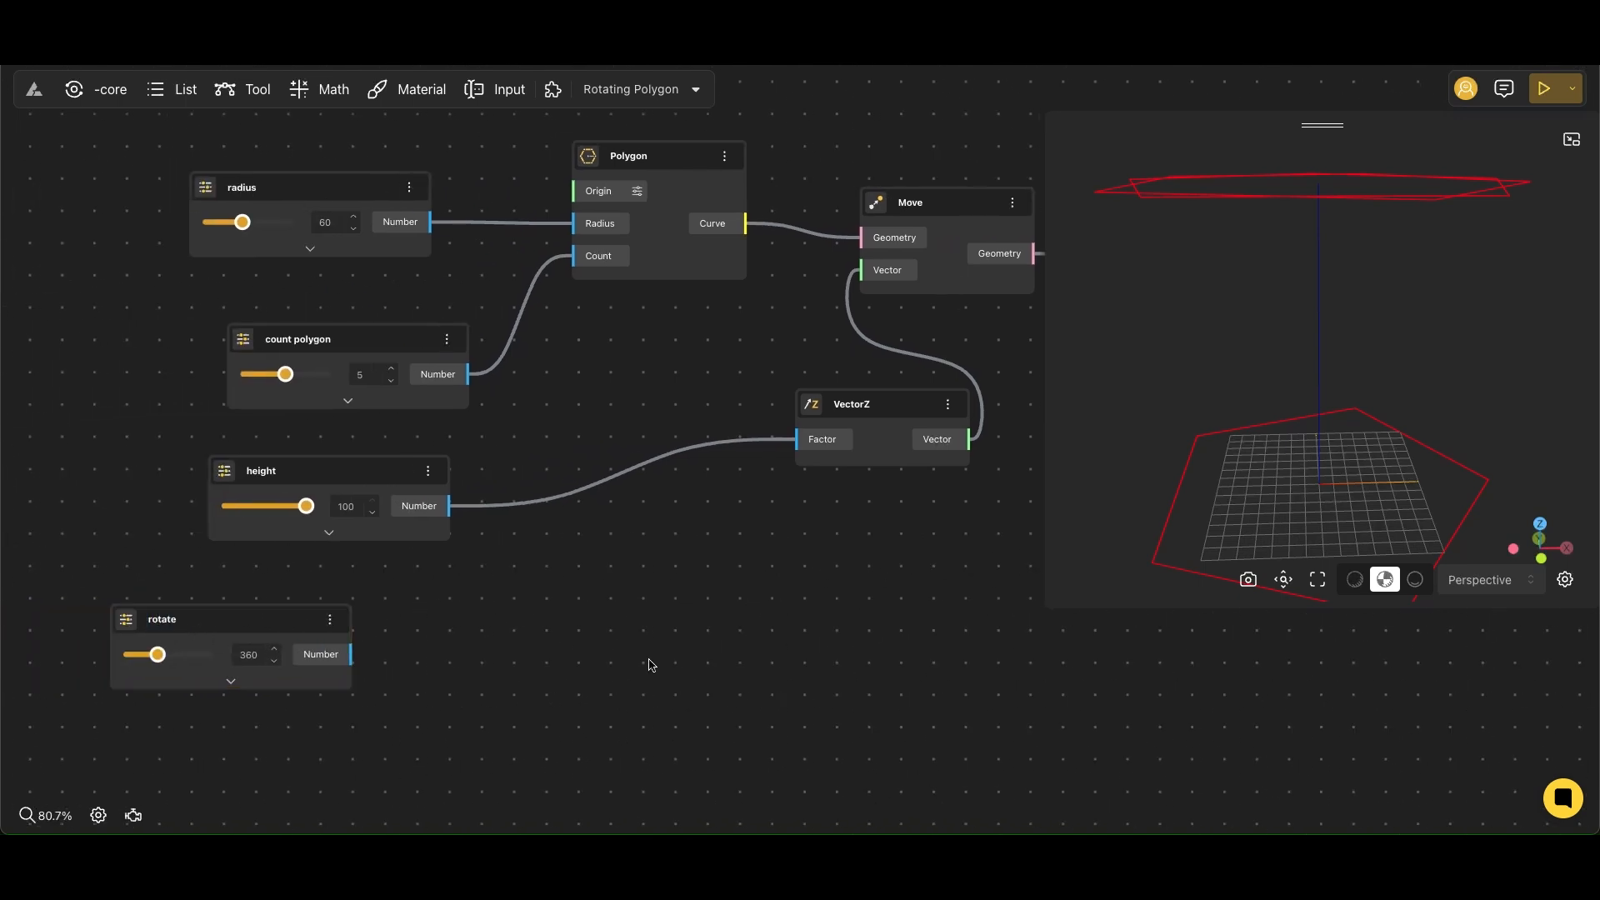
pyautogui.write('/')
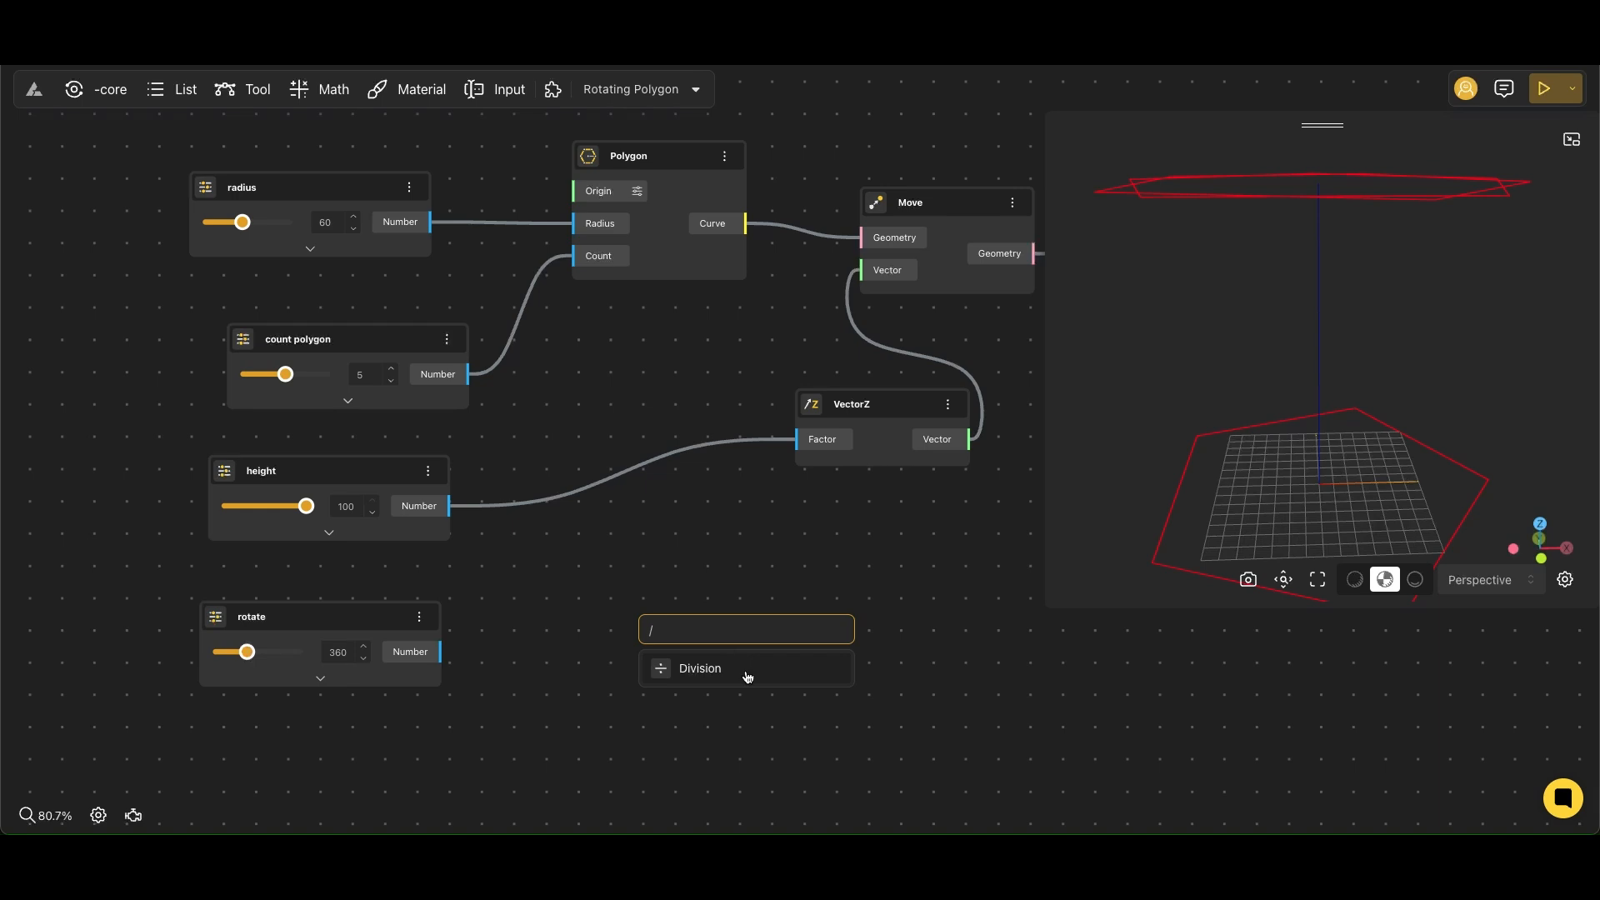
pyautogui.click(700, 668)
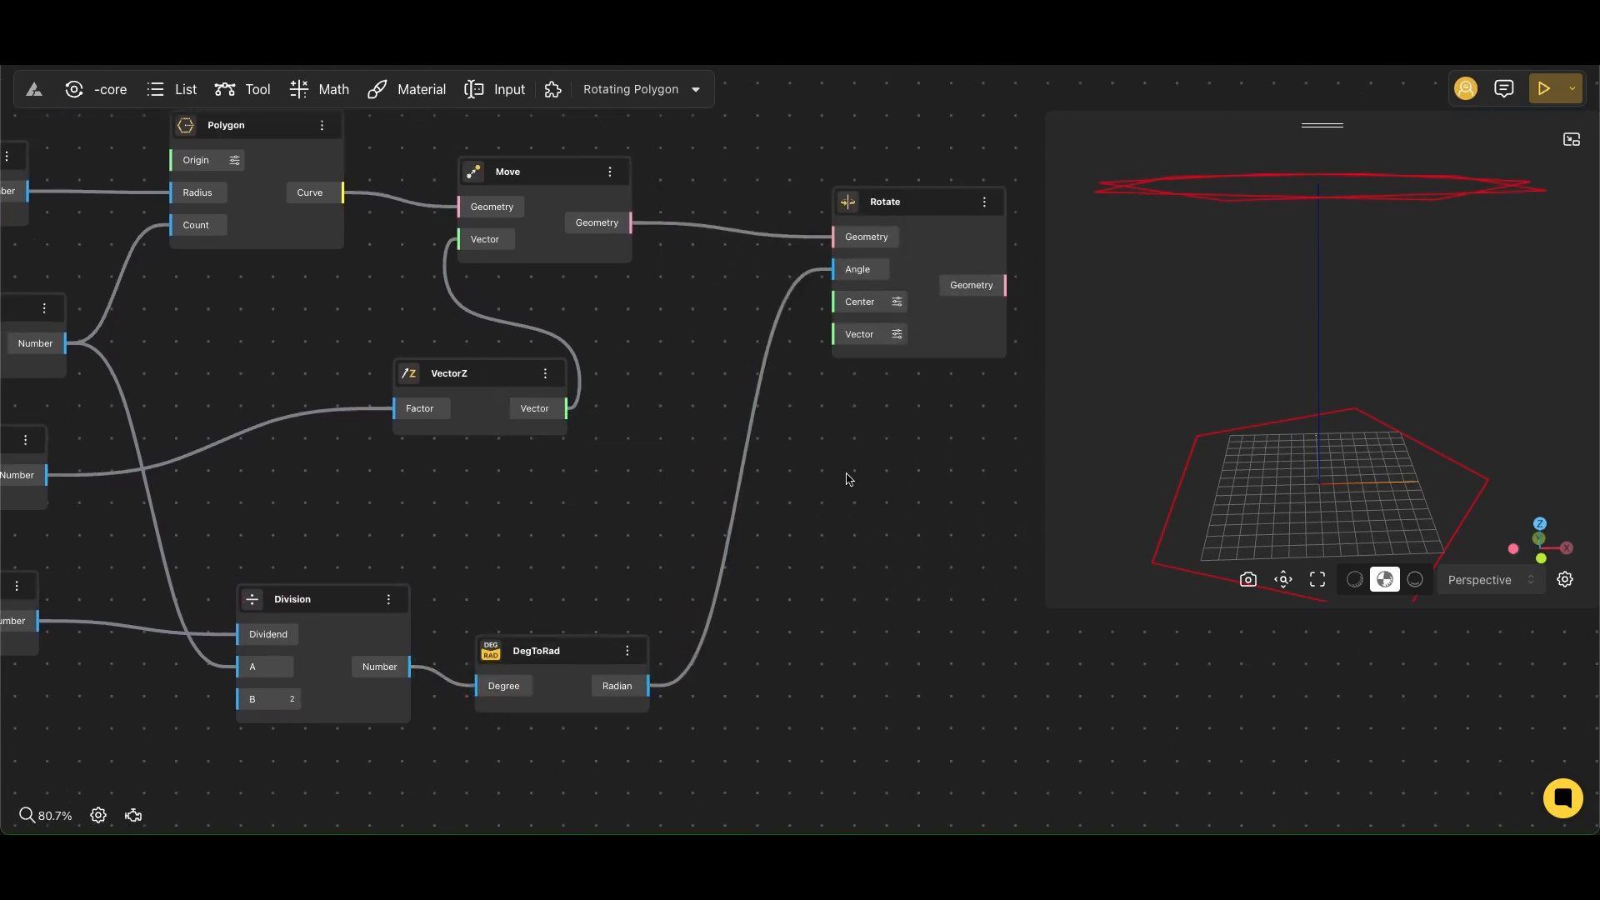
pyautogui.write('ex')
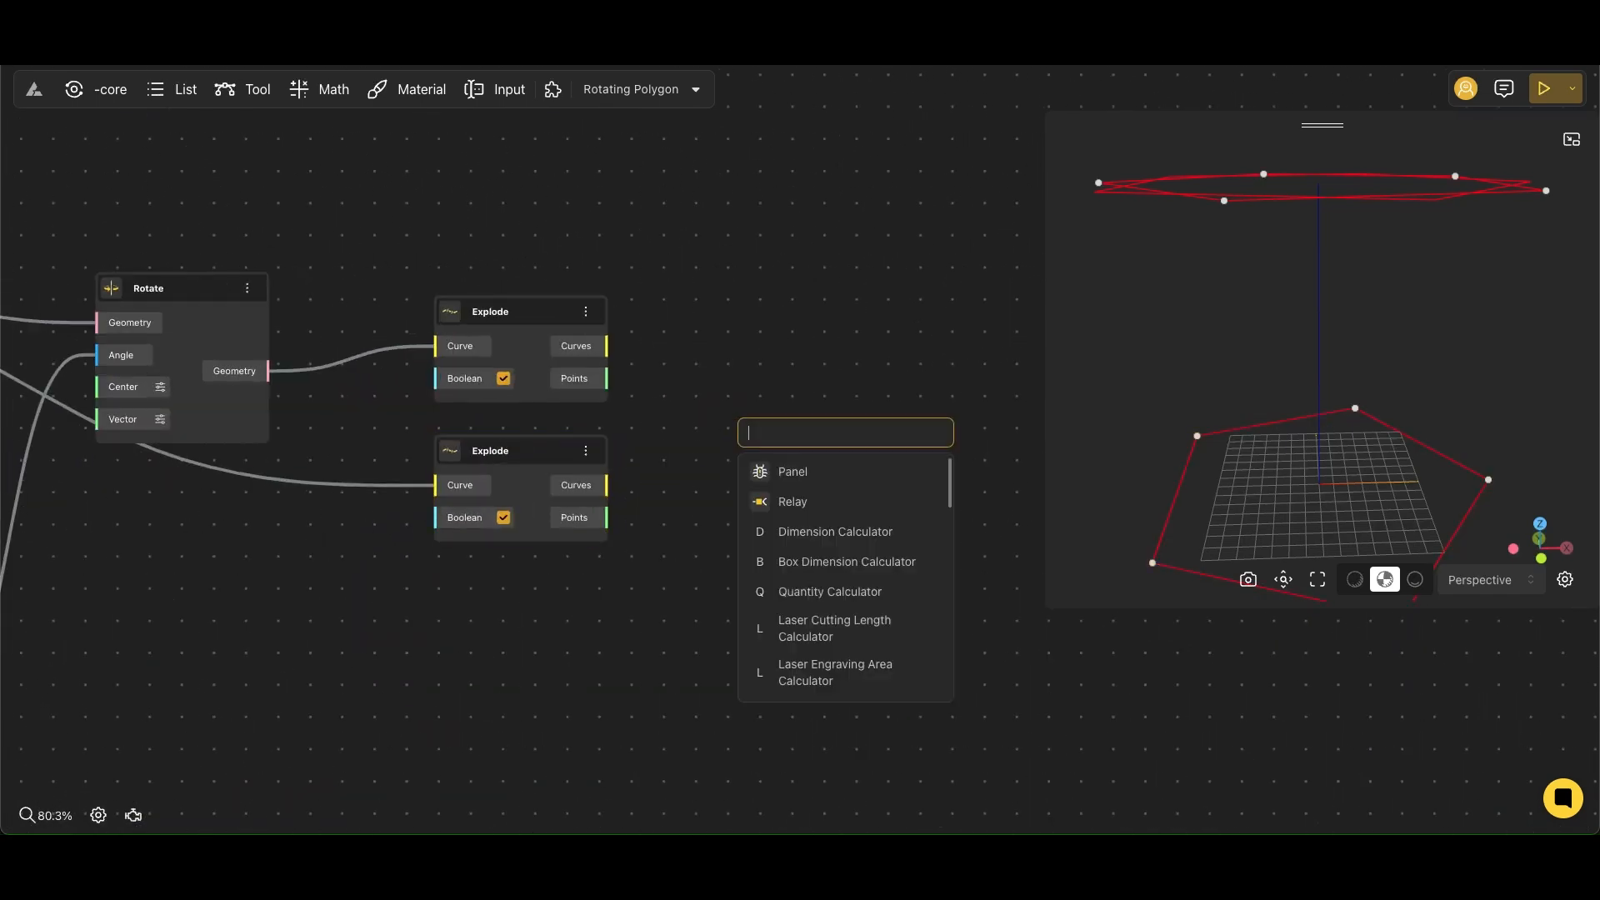
# Add an Extrude Point node and a Shift List node to offset the corner points.
pyautogui.write('extrude')
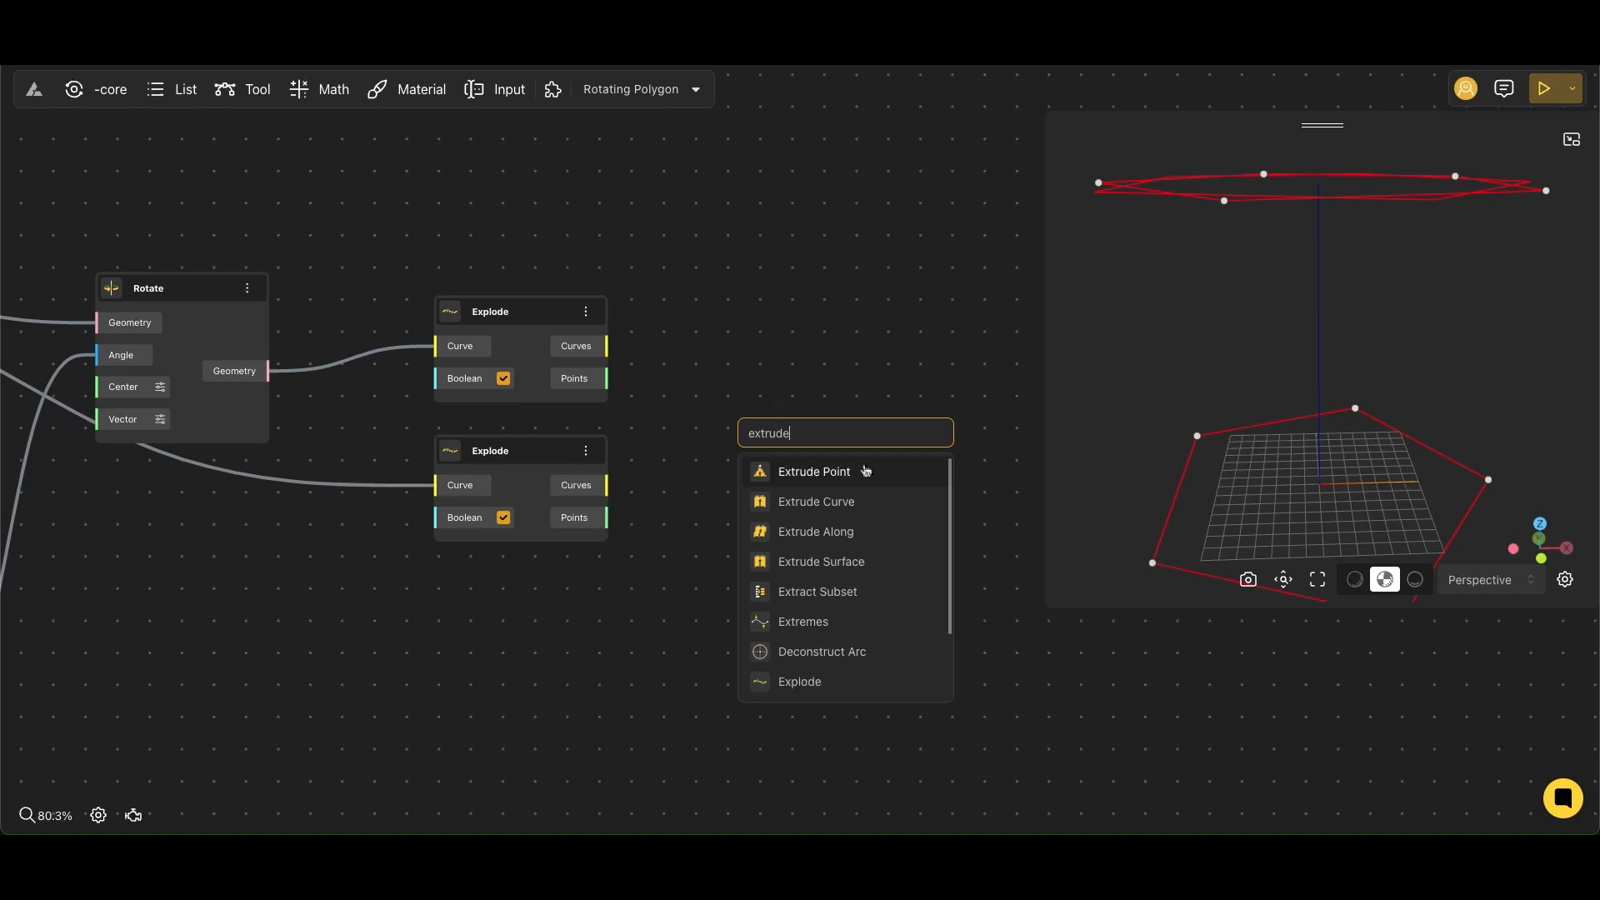
pyautogui.click(814, 472)
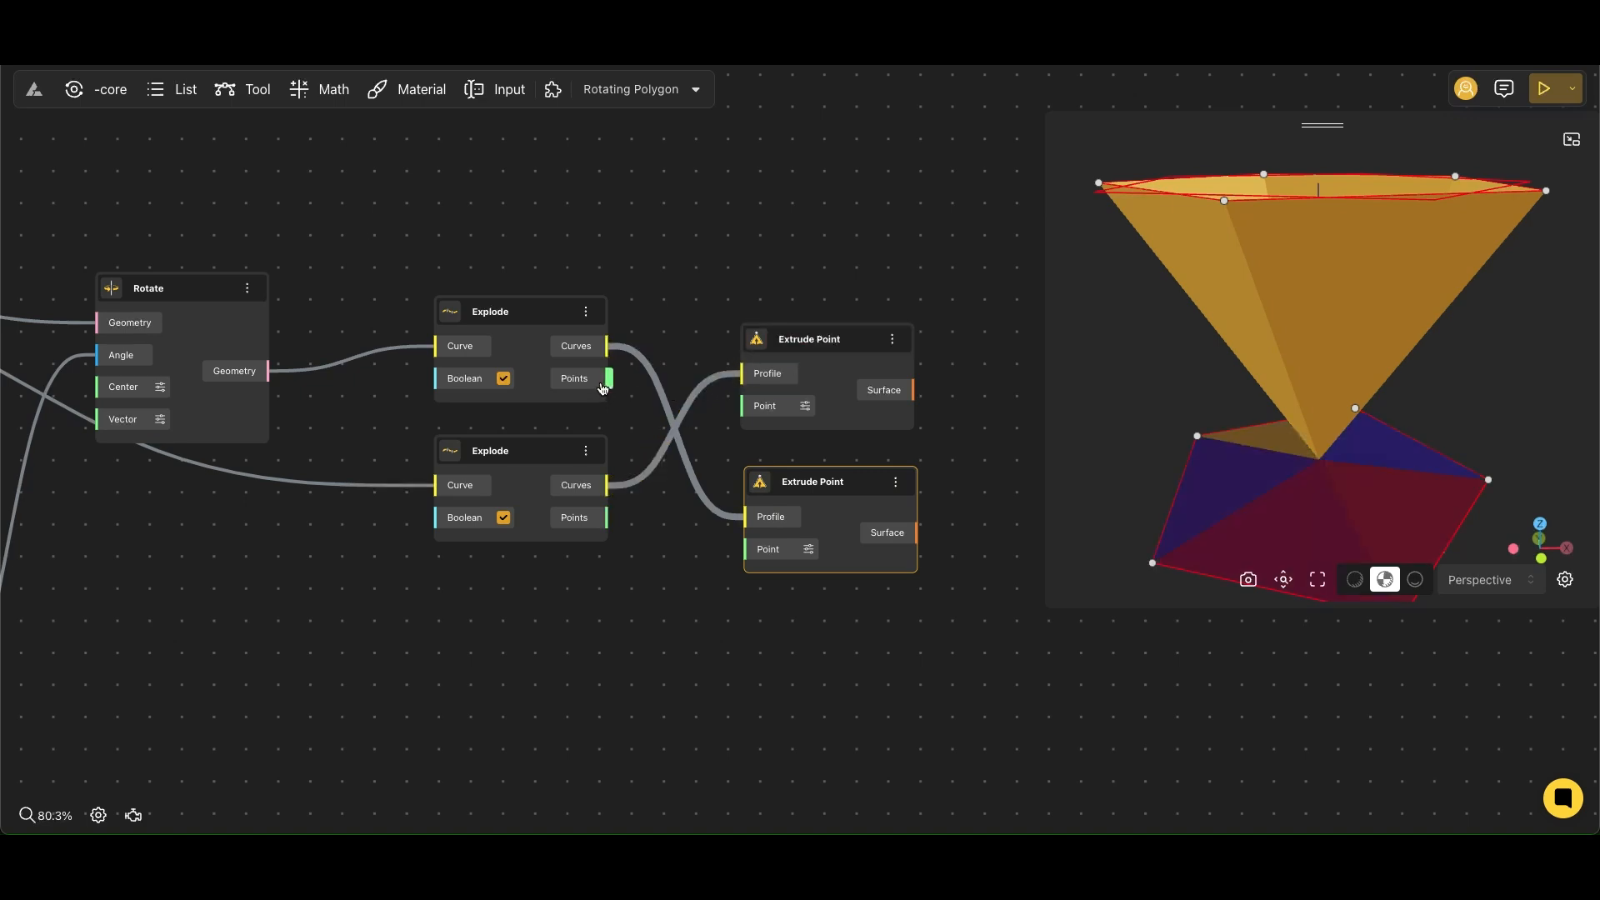
pyautogui.write('s')
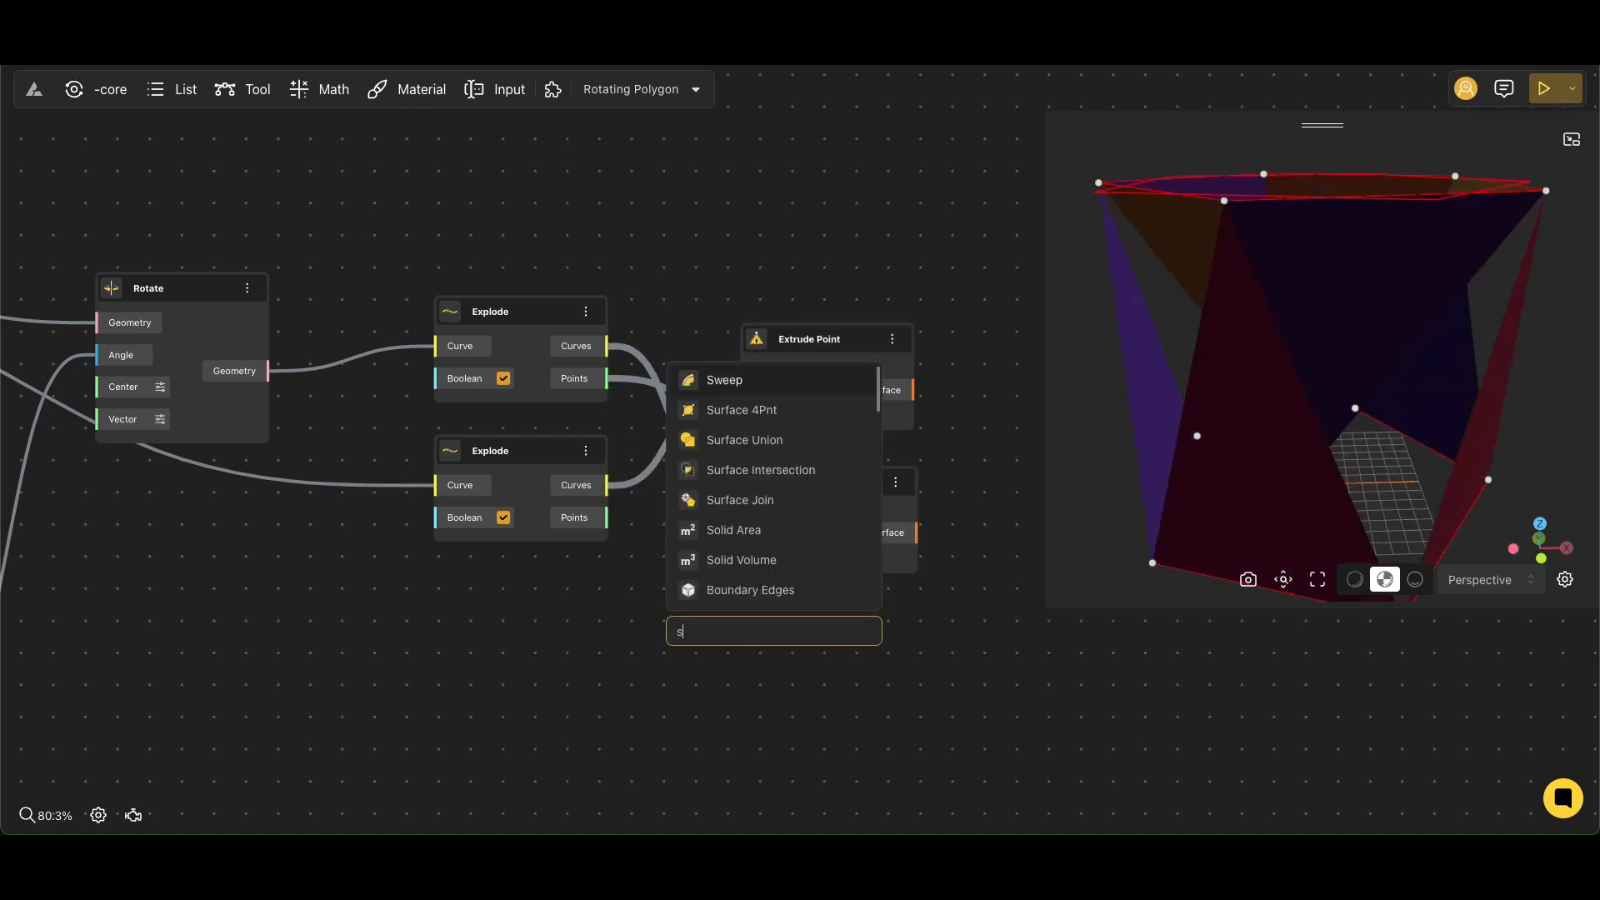
pyautogui.write('hift')
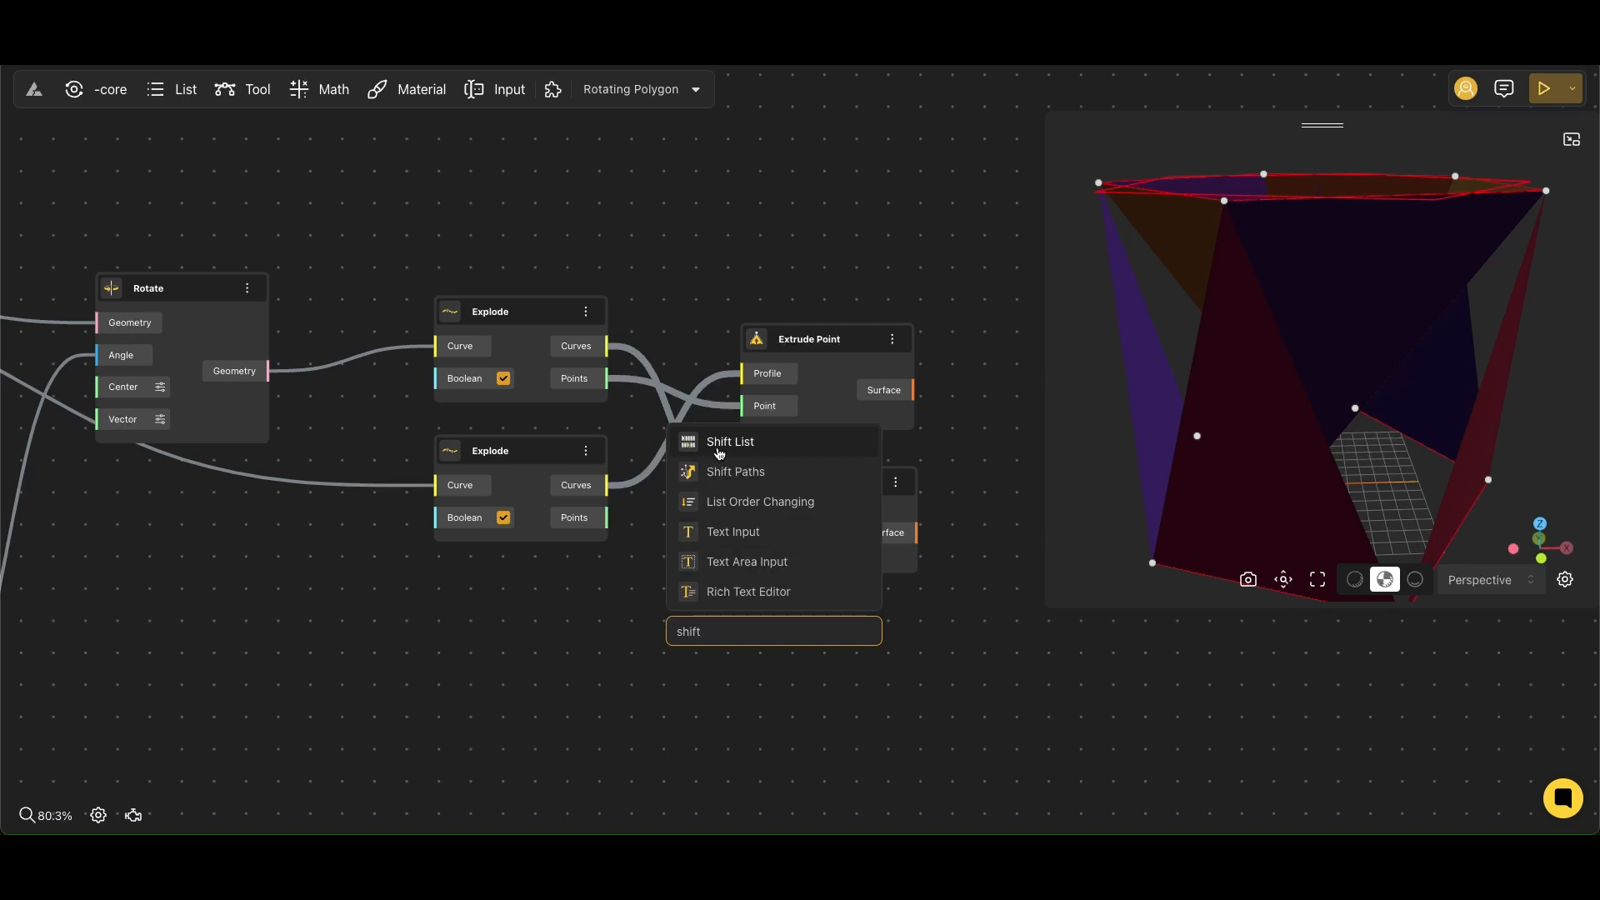
pyautogui.click(728, 441)
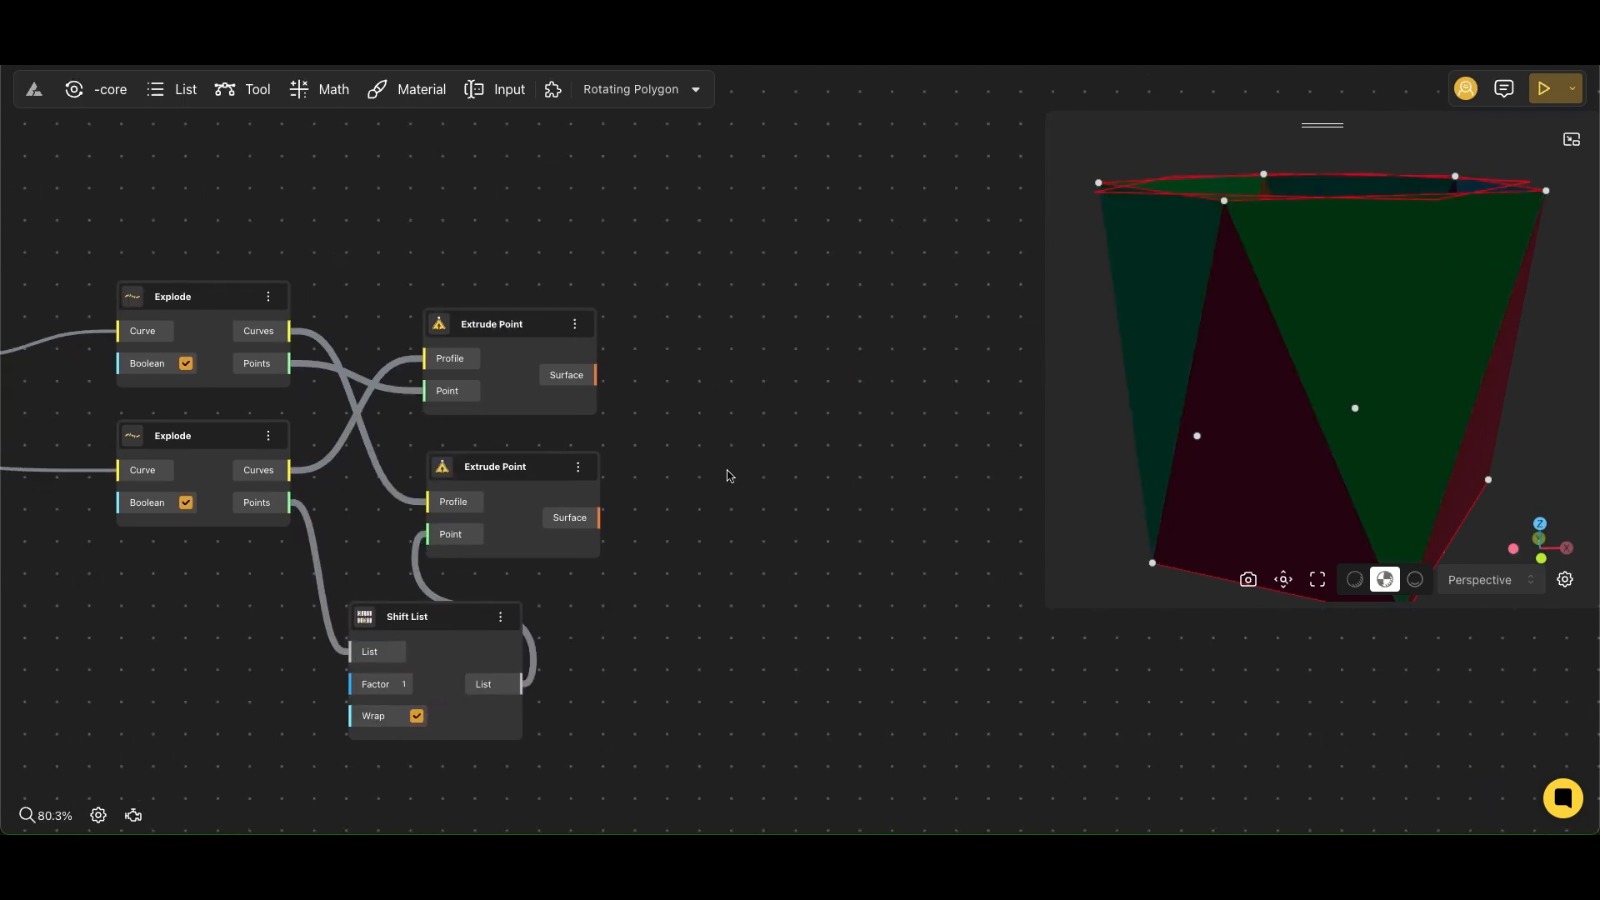
# Add a Curve To Surface node to turn the extruded curves into surfaces.
pyautogui.write('curve to')
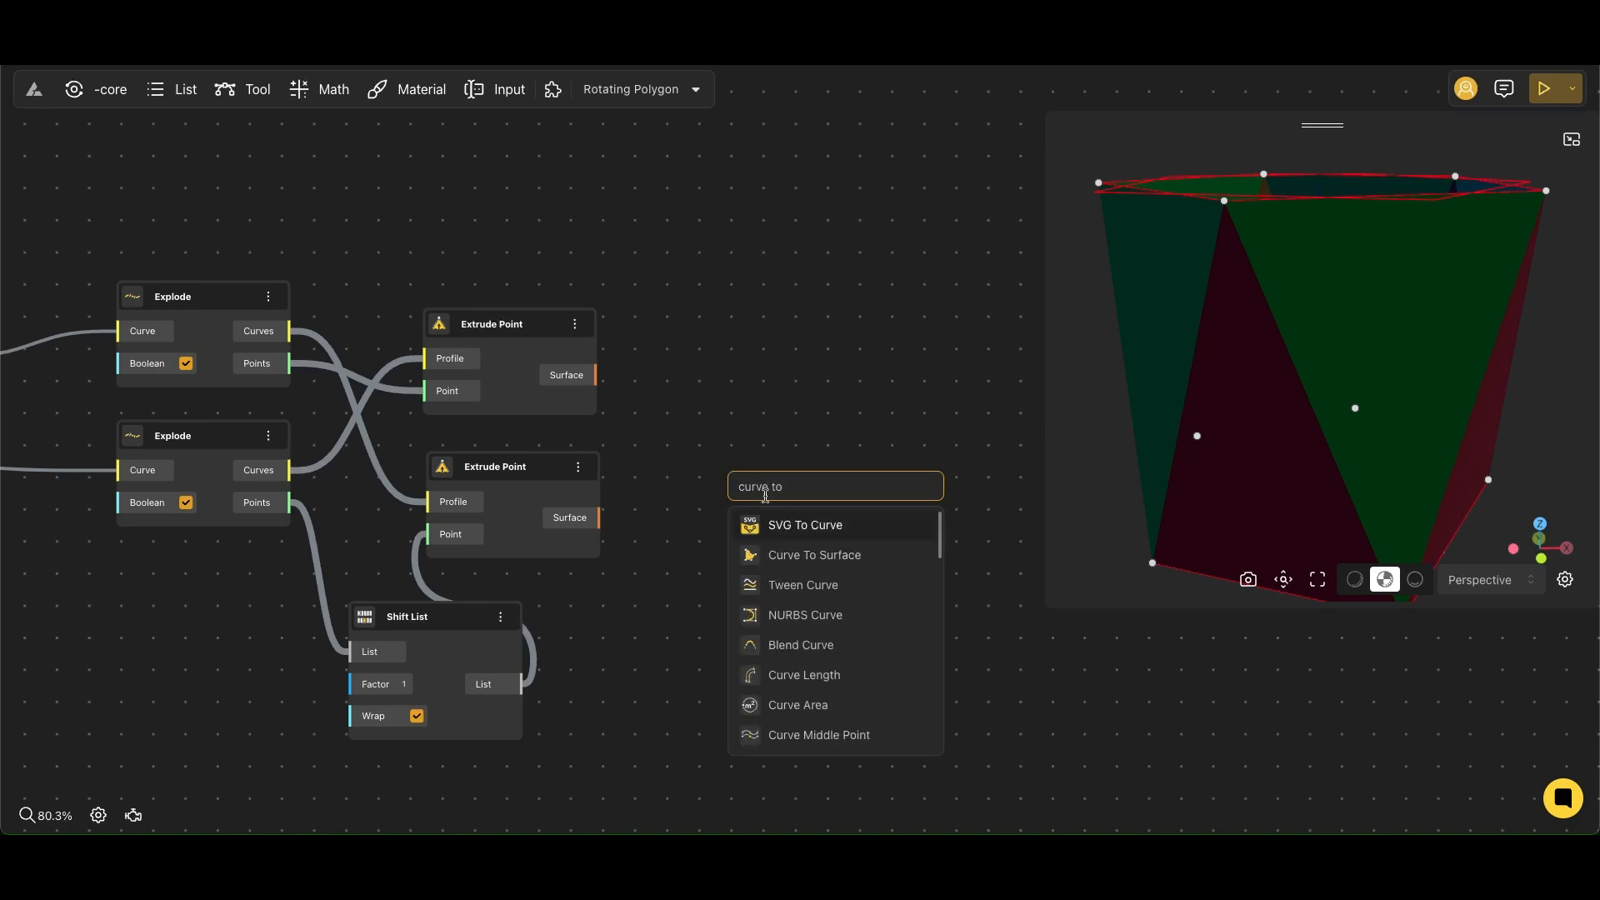
pyautogui.click(814, 555)
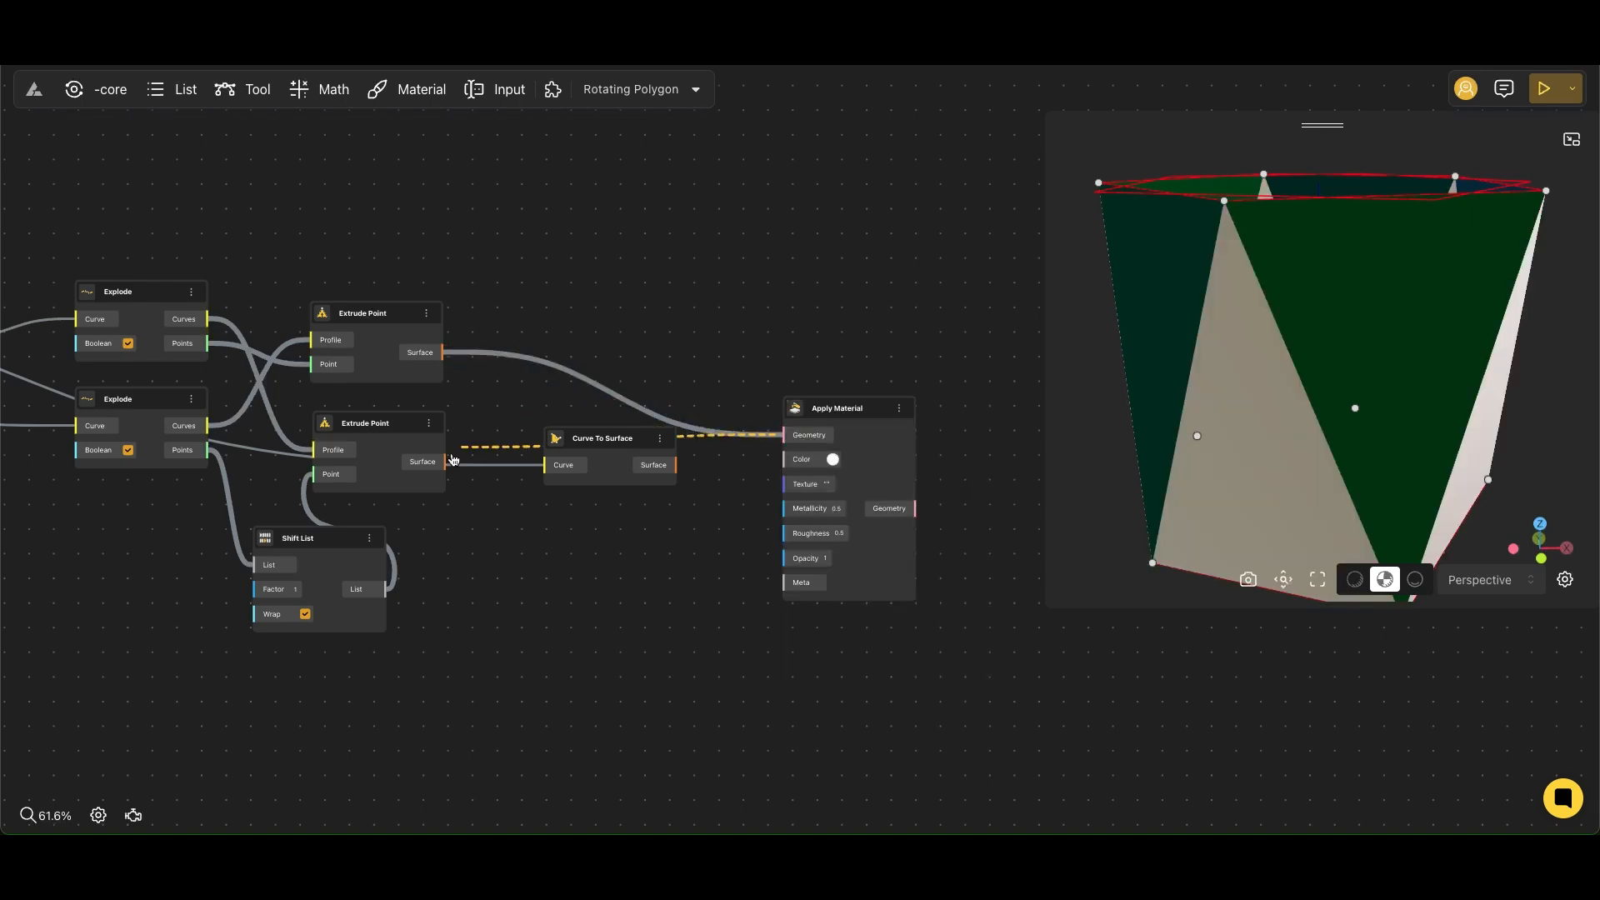
pyautogui.scroll(-3)
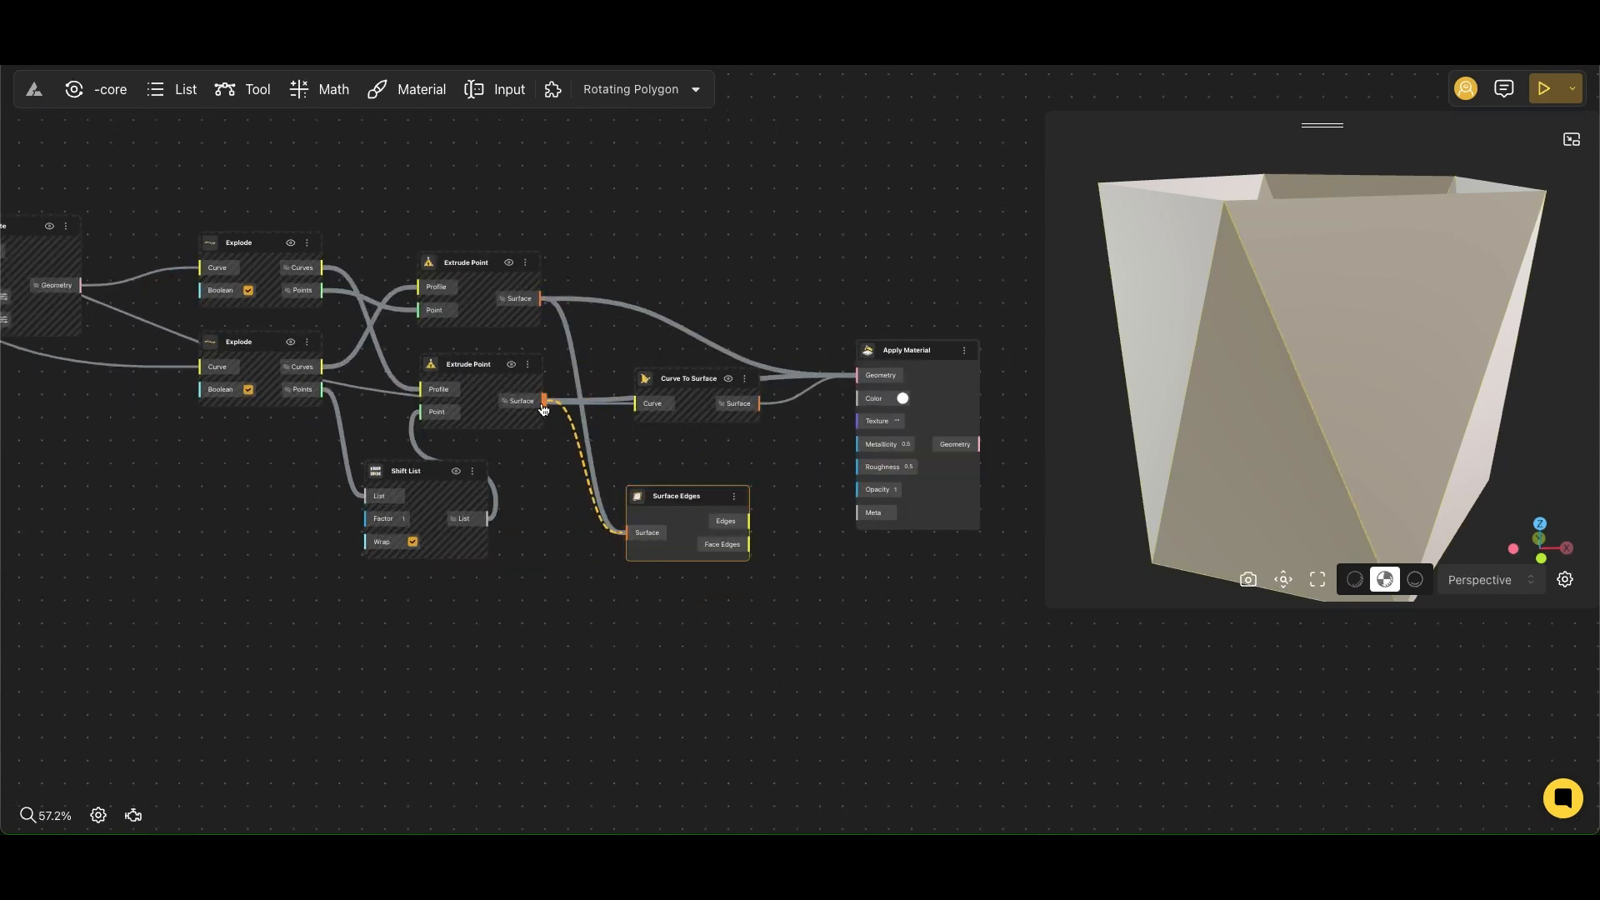
# Wire the Extrude Point surface output into the Surface Edges node's Surface input.
pyautogui.moveTo(675, 496); pyautogui.dragTo(813, 573)
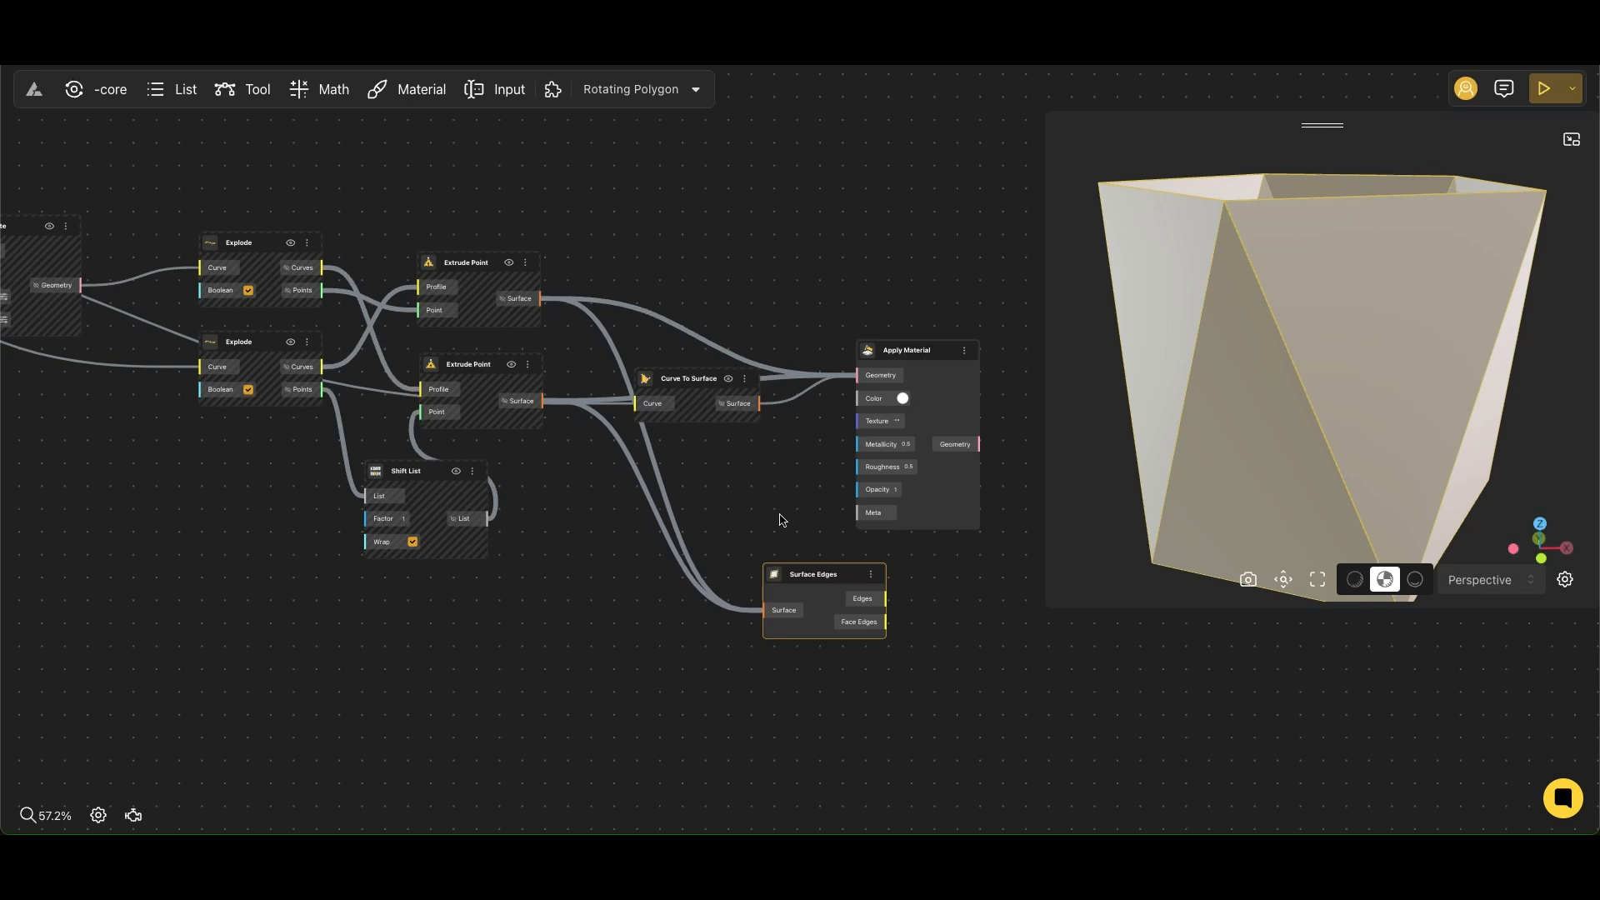